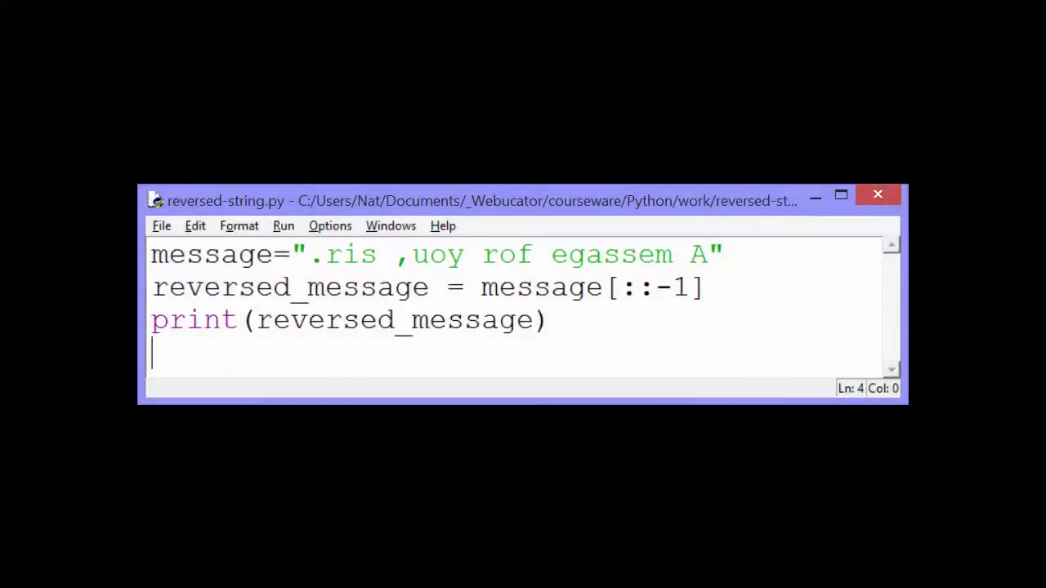
Run reversed-string.py so the shell prints 'A message for you, sir.'
{"action": "key", "text": "F5"}
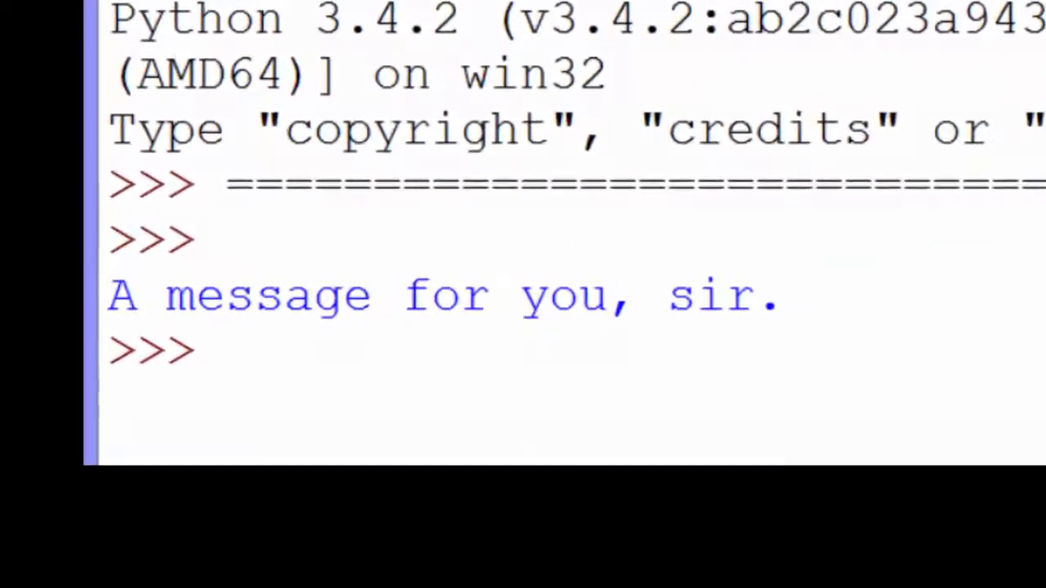